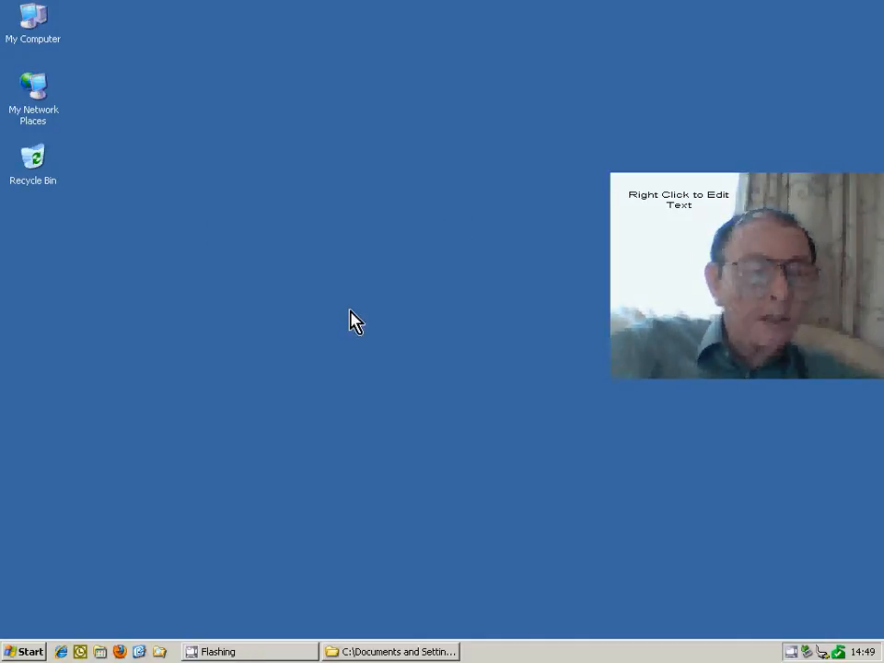
pyautogui.moveTo(107, 608)
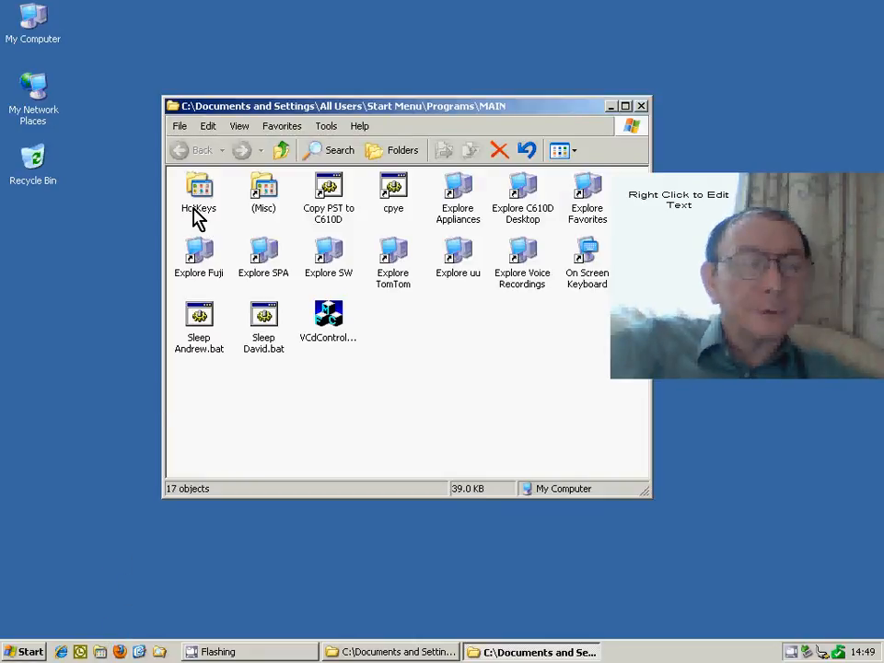
# Open the HotKeys shortcuts folder in the Start Menu MAIN programs folder
pyautogui.doubleClick(198, 188)
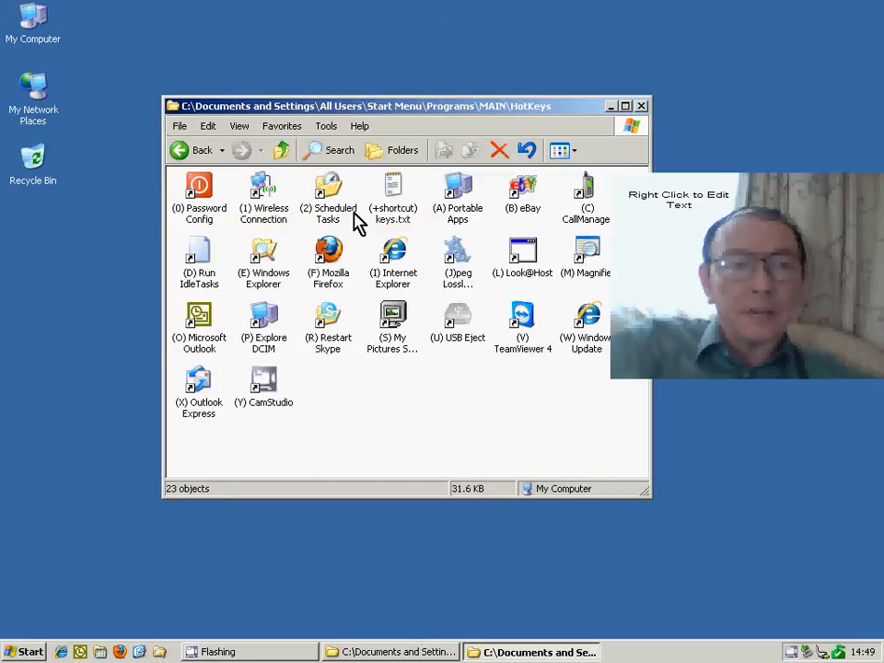
pyautogui.moveTo(457, 188)
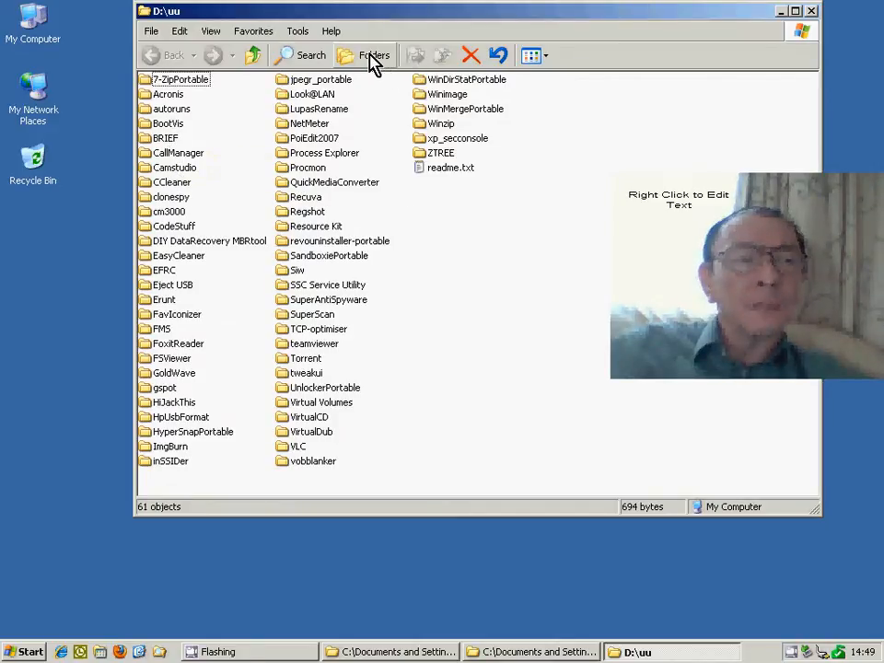
# Show the Folders tree beside the D:\uu portable-apps contents
pyautogui.click(374, 55)
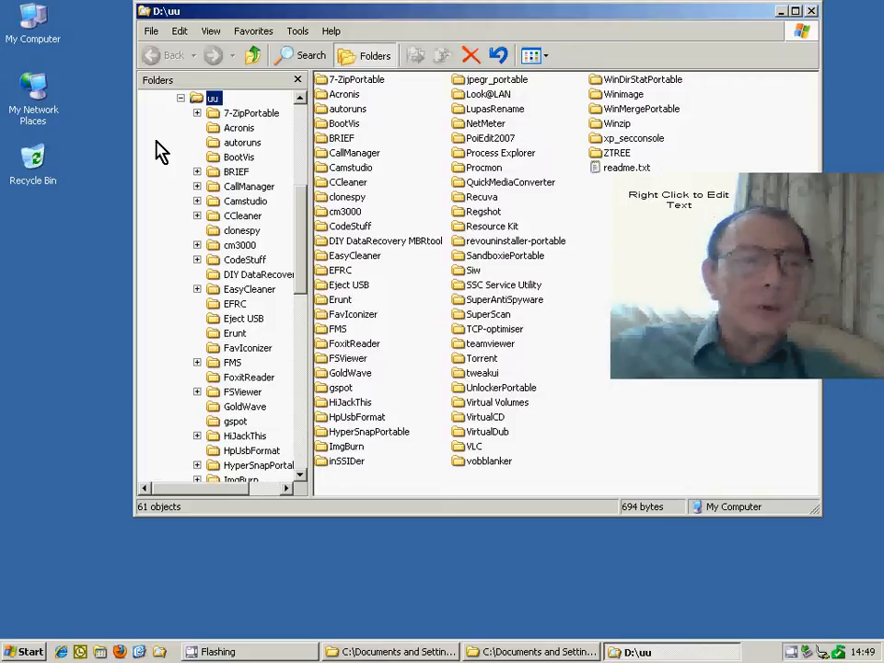
pyautogui.moveTo(177, 151)
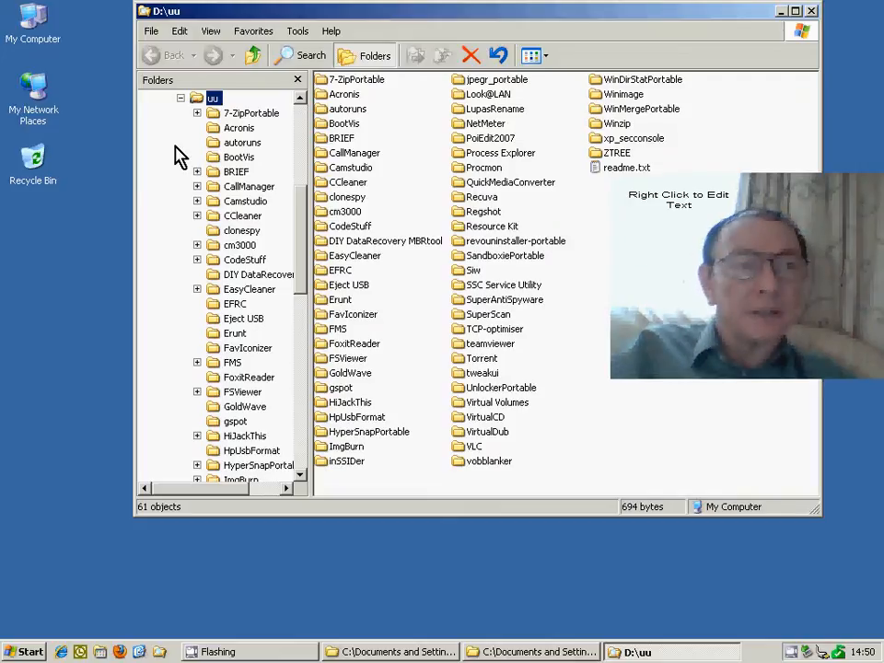
pyautogui.moveTo(329, 180)
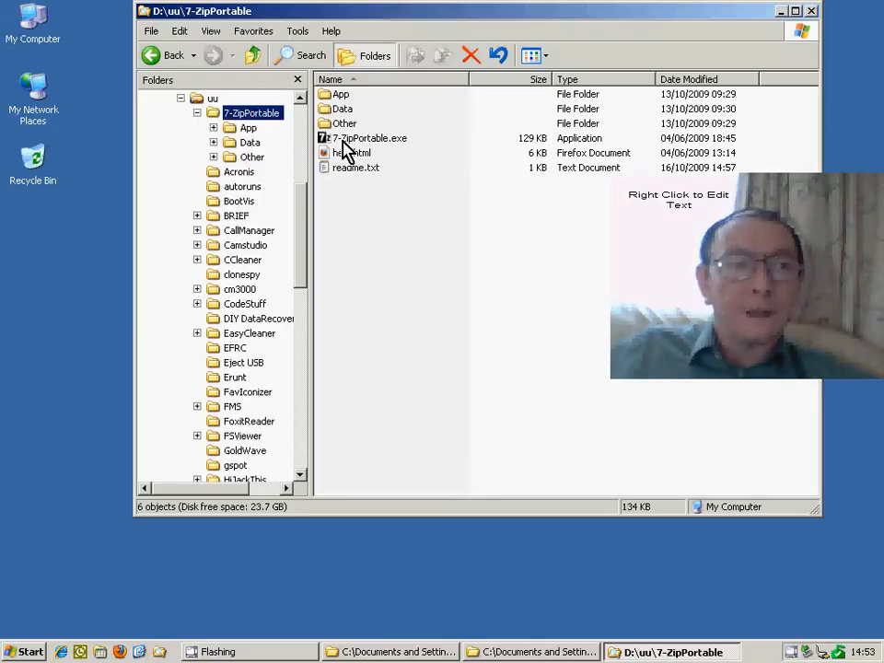
pyautogui.moveTo(402, 151)
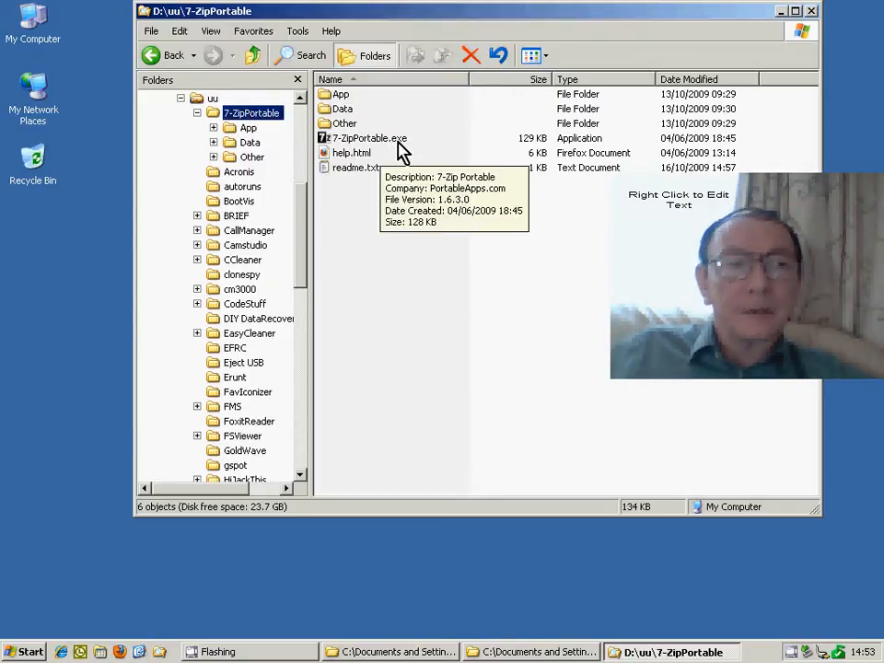
pyautogui.click(369, 139)
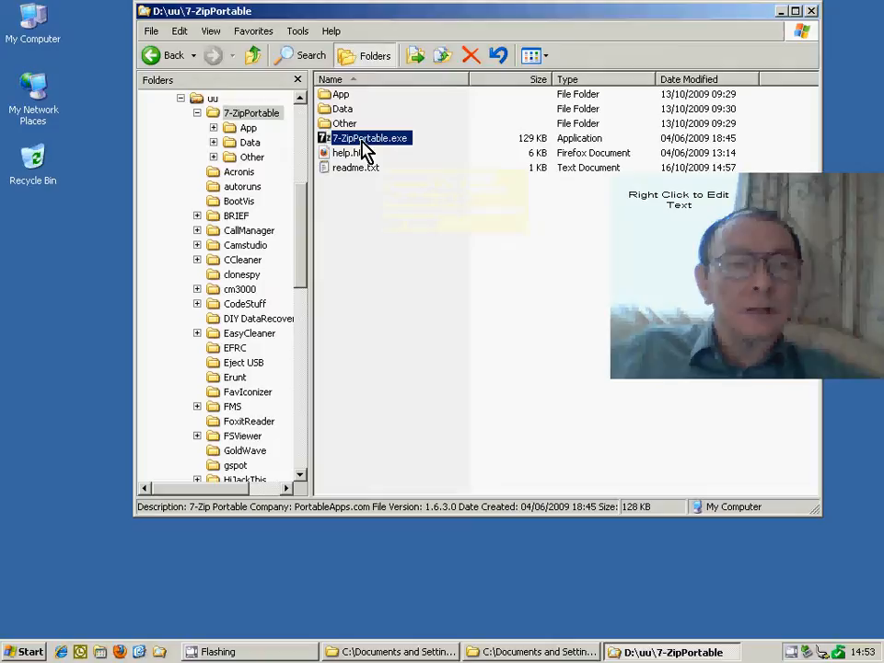
pyautogui.doubleClick(369, 137)
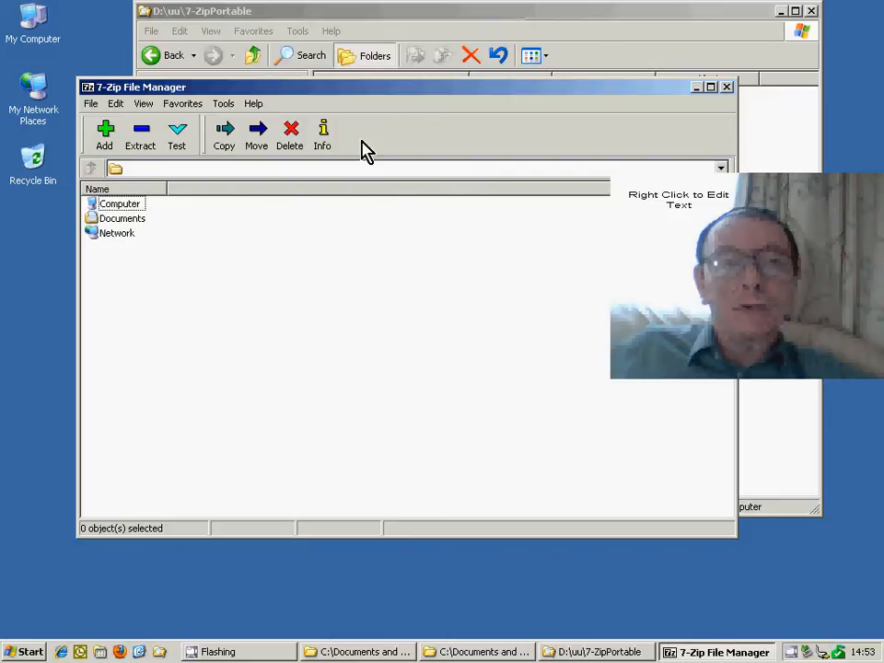
pyautogui.moveTo(772, 96)
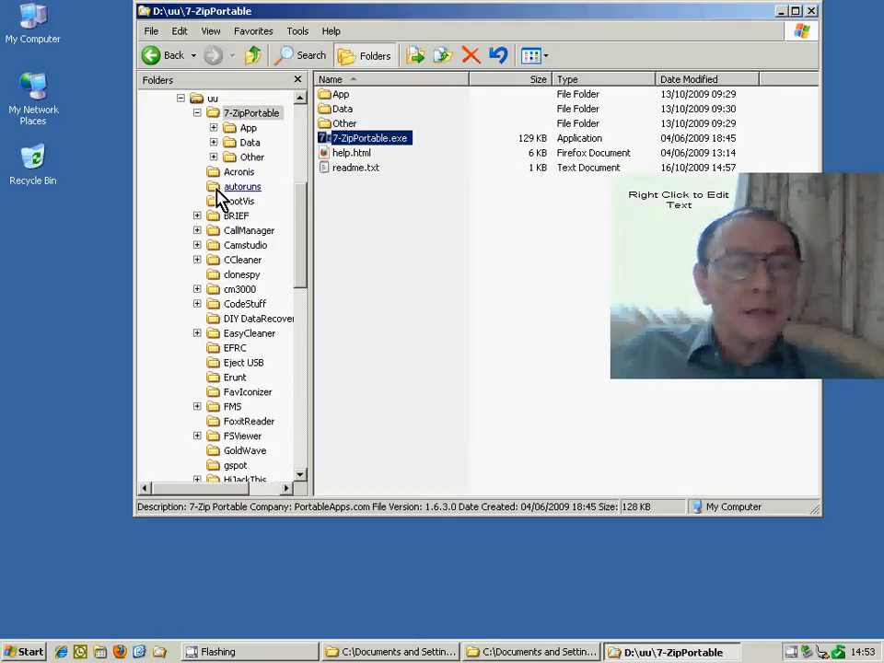
pyautogui.moveTo(231, 234)
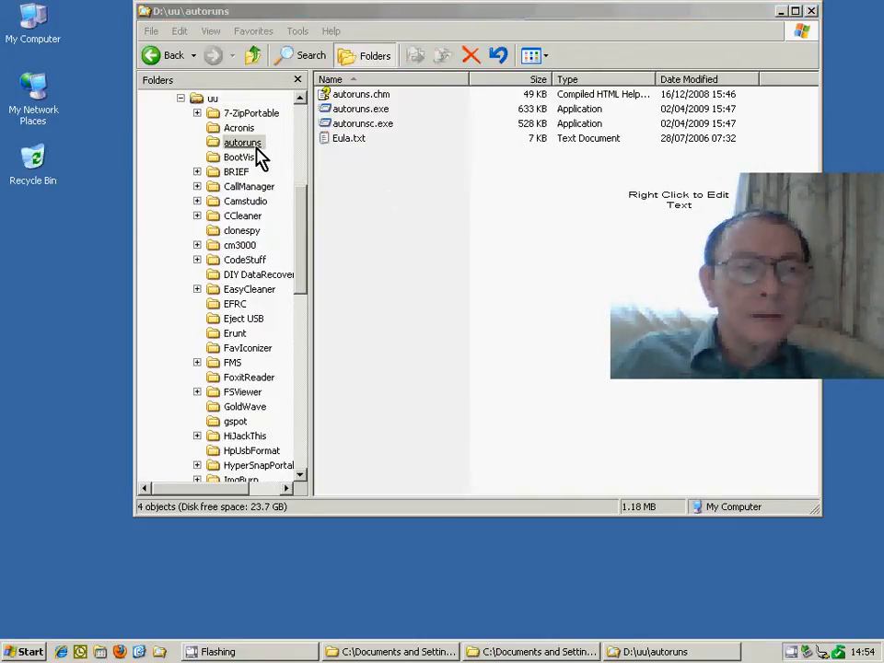
# Launch autoruns.exe from its folder and close the Autoruns window again
pyautogui.doubleClick(361, 107)
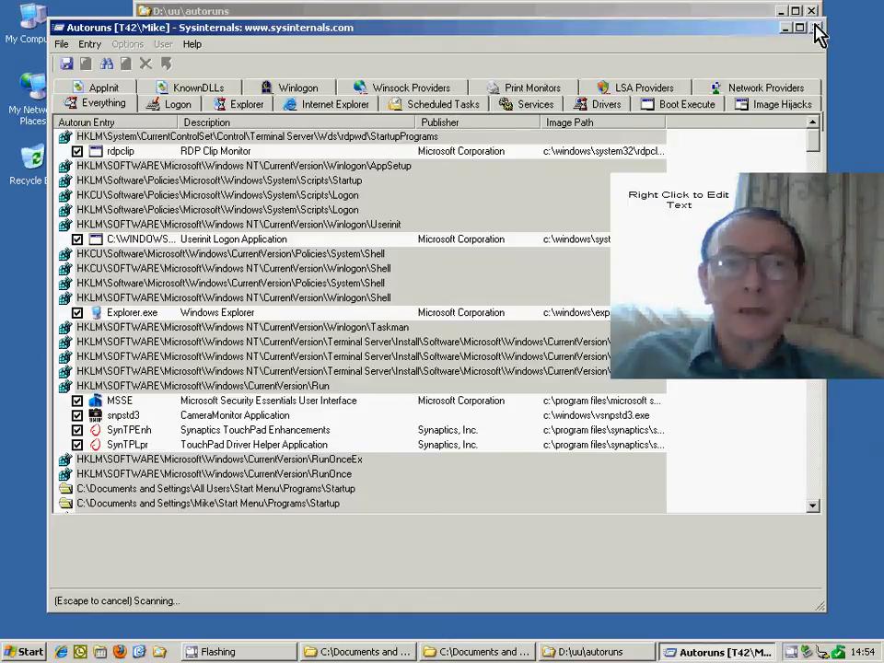
pyautogui.moveTo(818, 28)
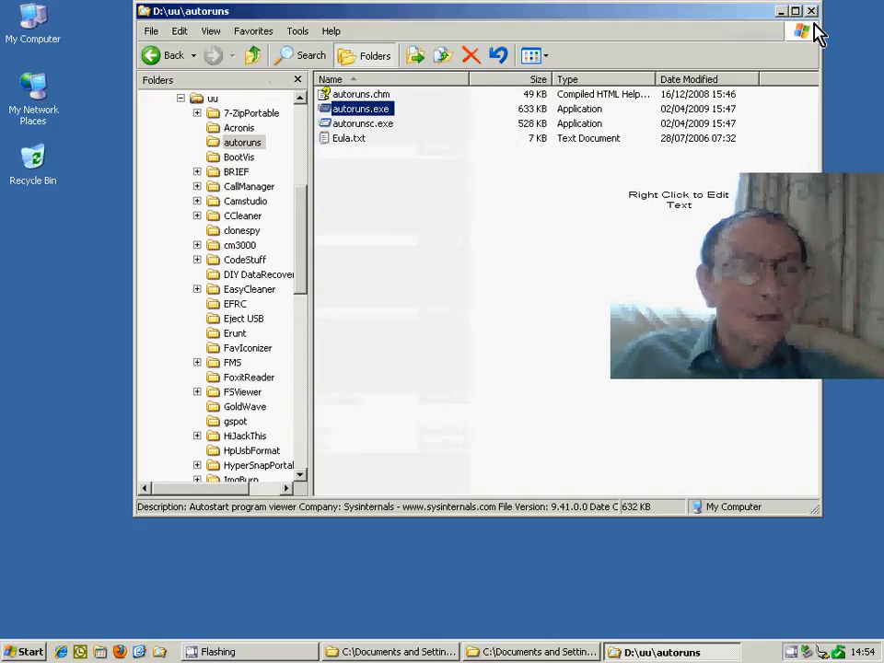
pyautogui.click(247, 200)
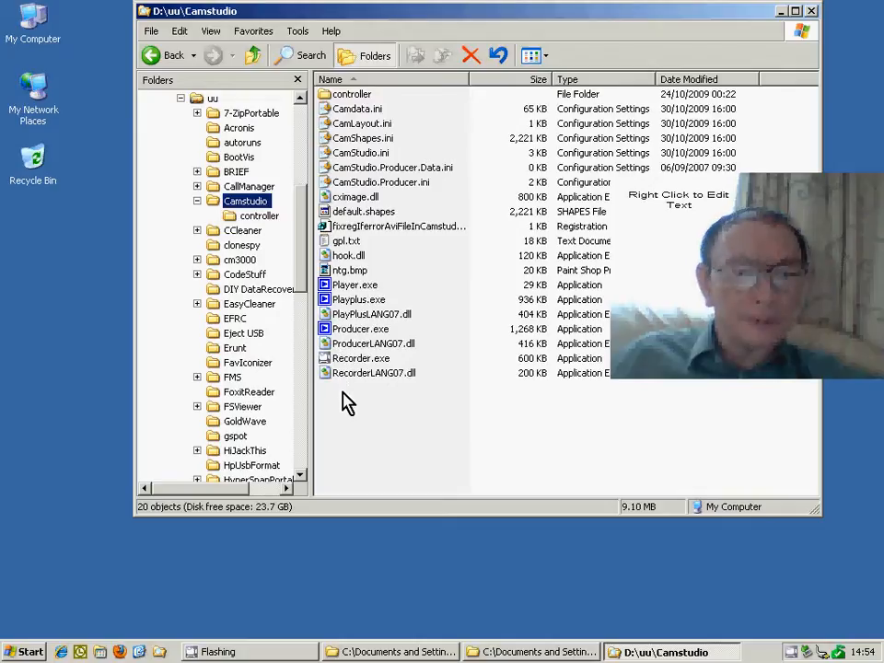
pyautogui.moveTo(353, 420)
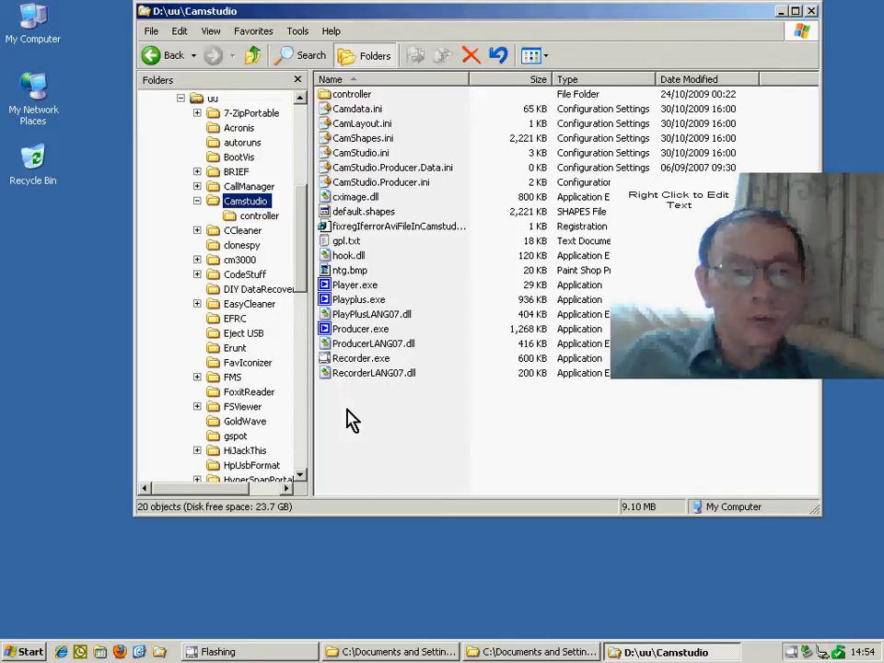
pyautogui.moveTo(230, 587)
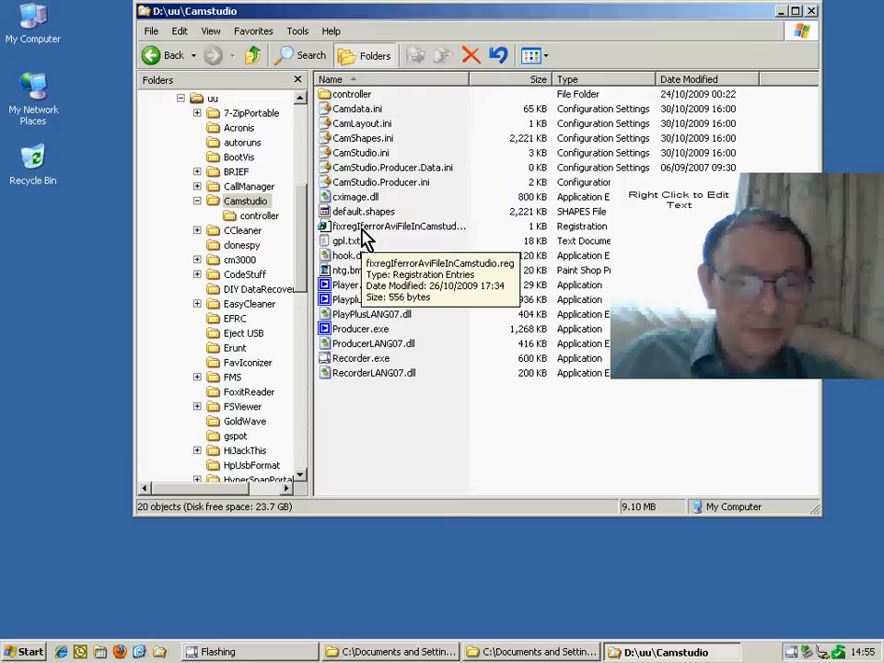
# Open the CCleaner folder from the tree to list its 6 items
pyautogui.click(361, 358)
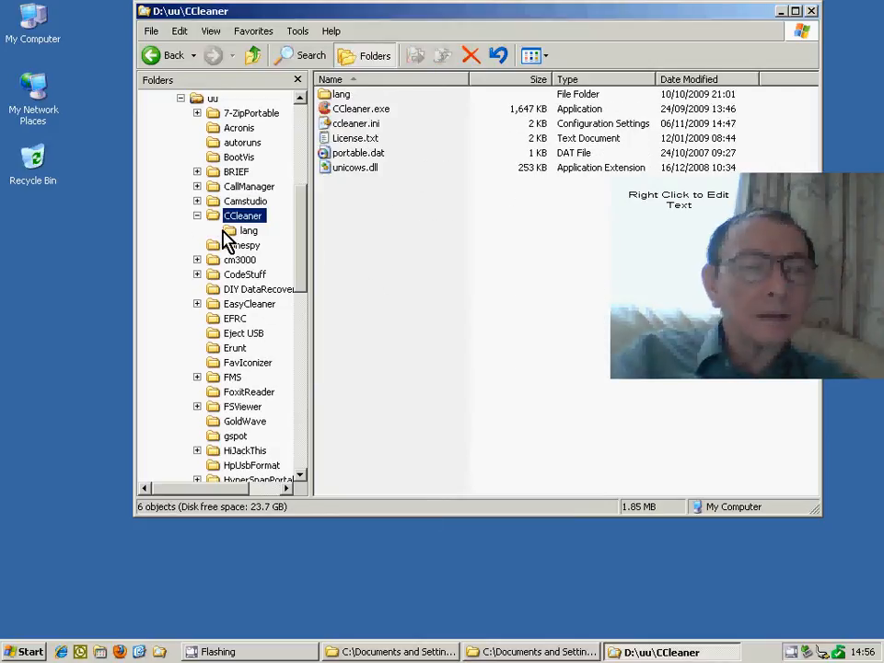
pyautogui.moveTo(304, 225)
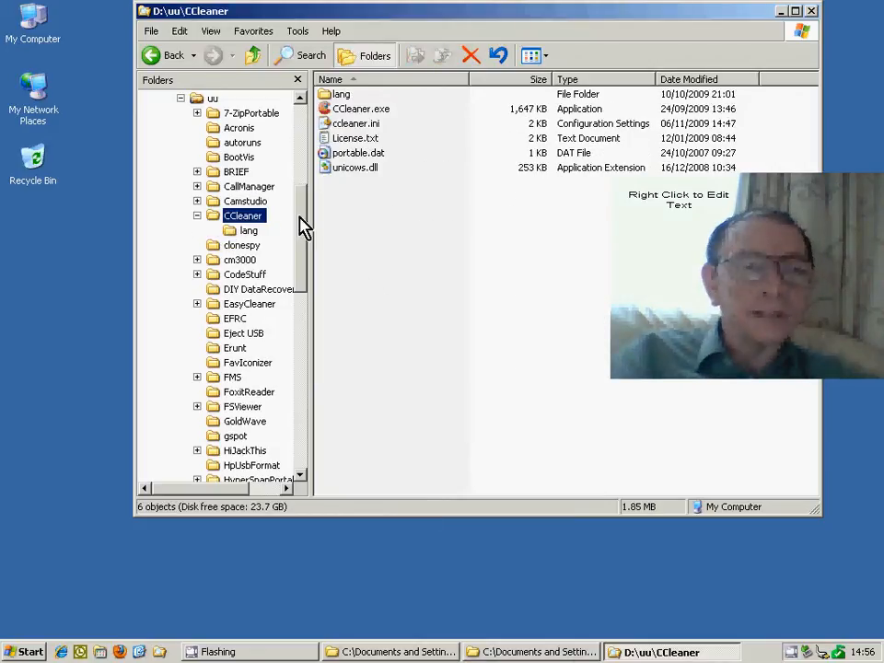
pyautogui.moveTo(361, 109)
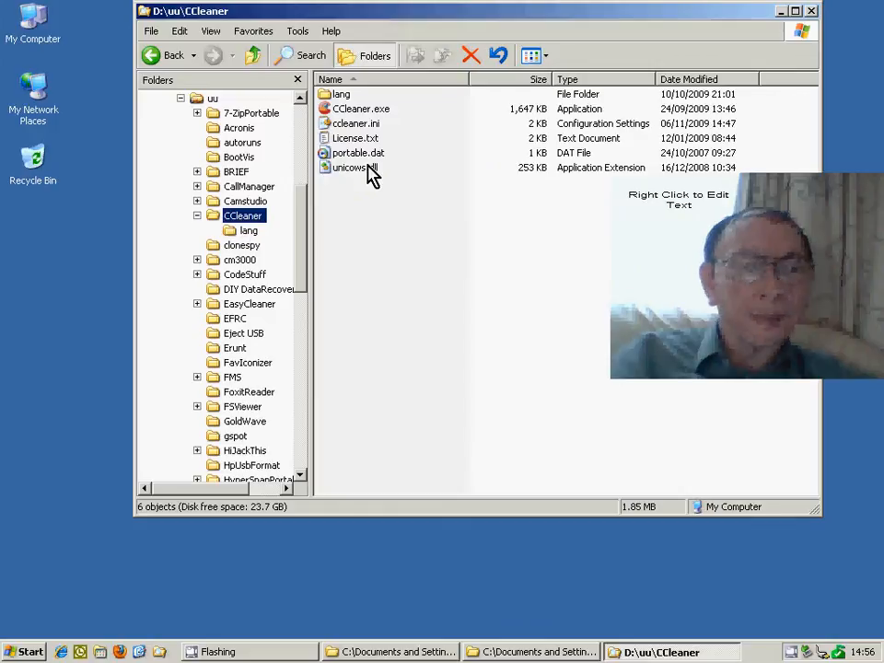
pyautogui.moveTo(353, 129)
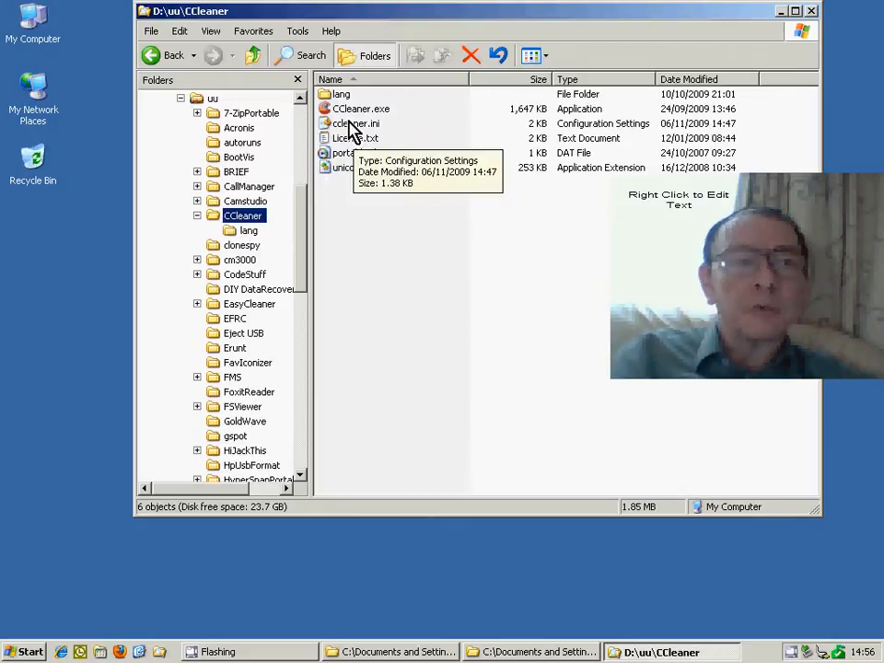
pyautogui.moveTo(376, 133)
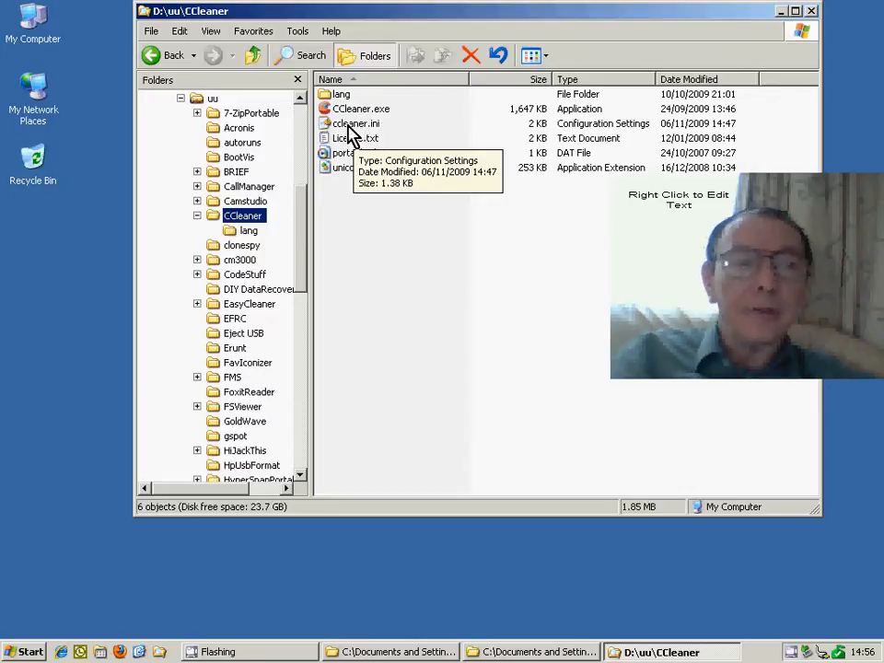
# Open the ccleaner.ini settings file from the CCleaner folder
pyautogui.doubleClick(357, 122)
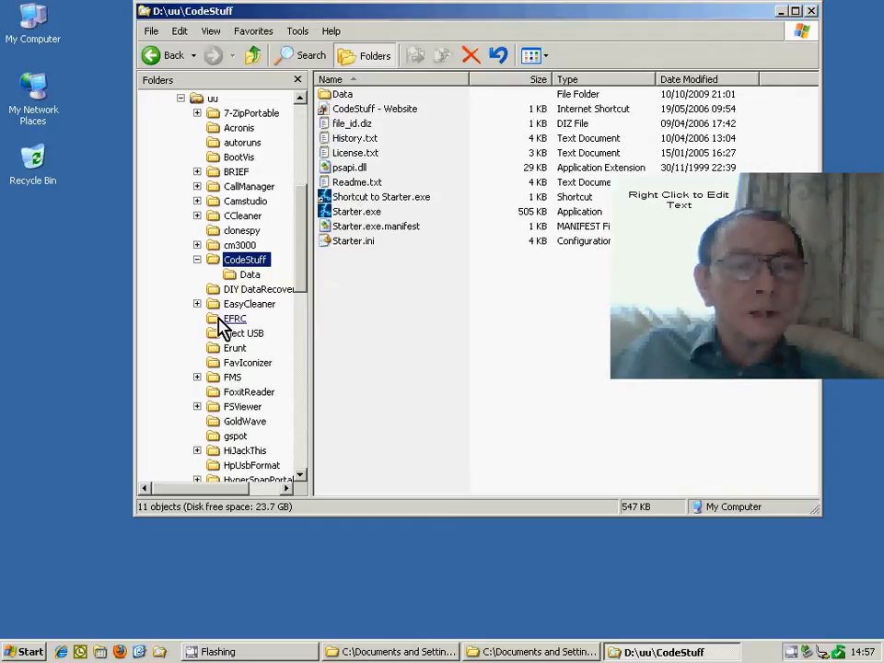
# Browse the EFRC folder briefly, then the Erunt folder with ERUNT.EXE
pyautogui.click(234, 319)
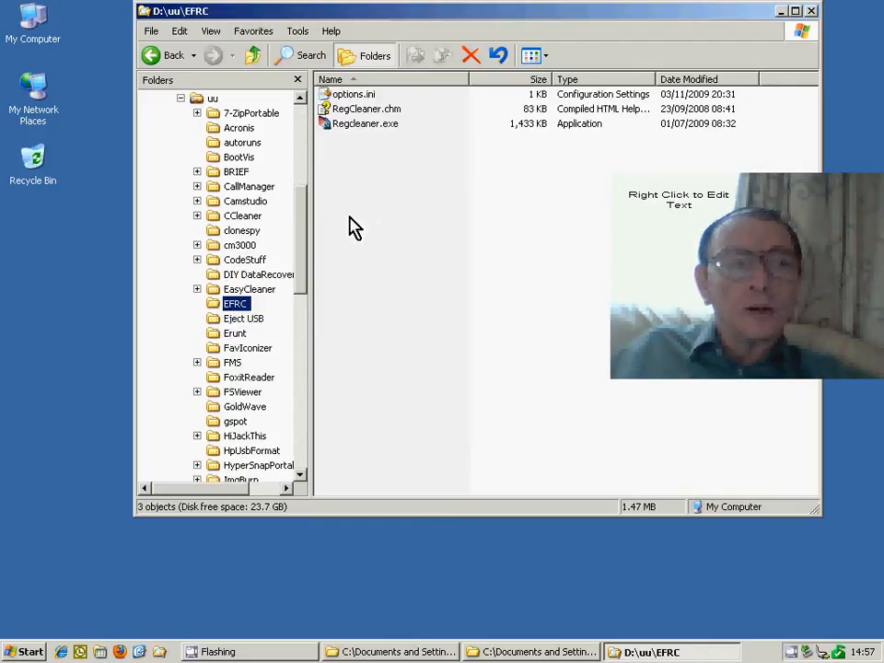
pyautogui.moveTo(309, 217)
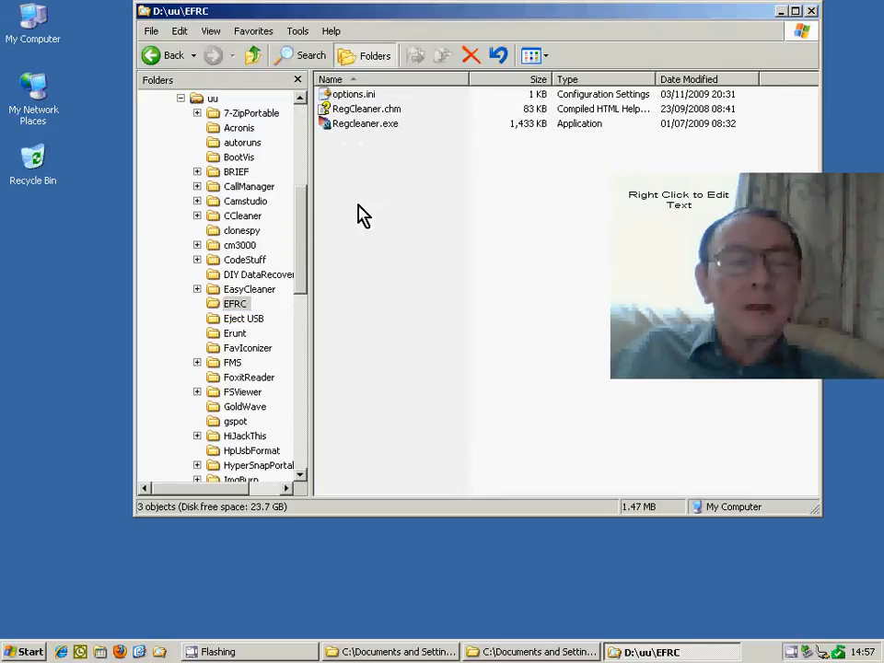
pyautogui.click(235, 331)
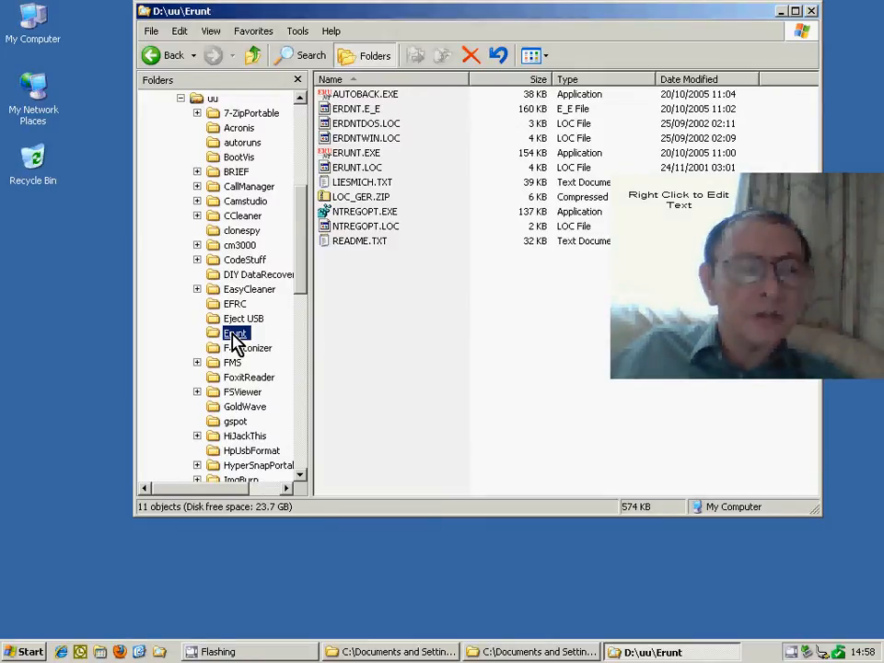
# Open the FSViewer folder listing FSViewer.exe, then the Explorer Tools menu
pyautogui.click(248, 376)
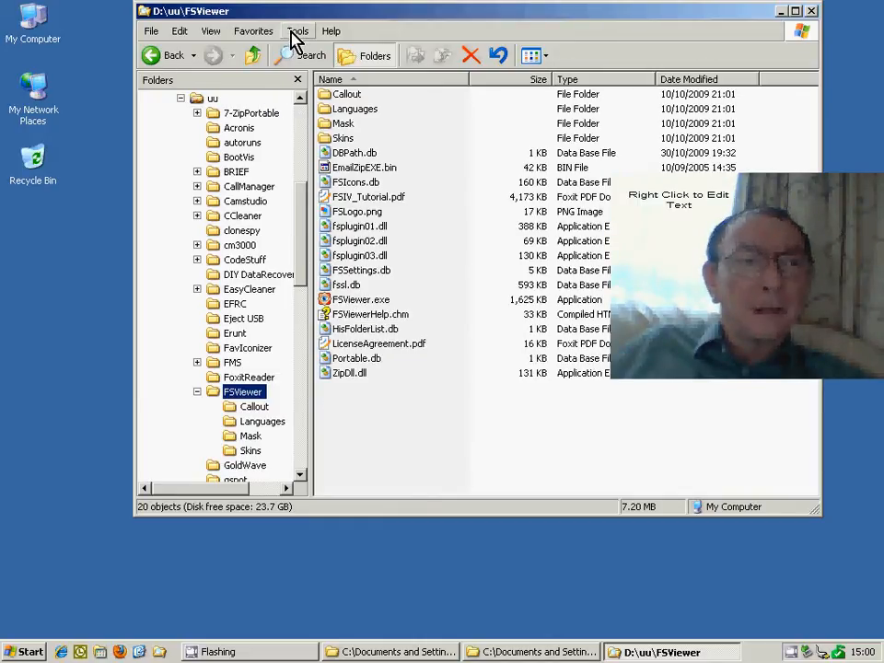
pyautogui.click(299, 30)
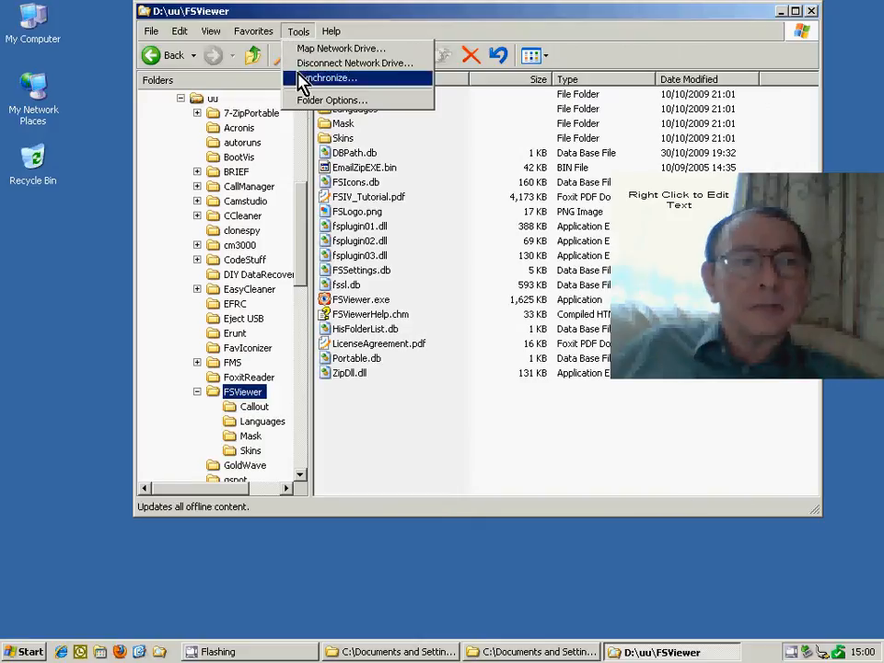
# In Folder Options File Types, check the program that opens JPG files and leave the chooser
pyautogui.click(332, 100)
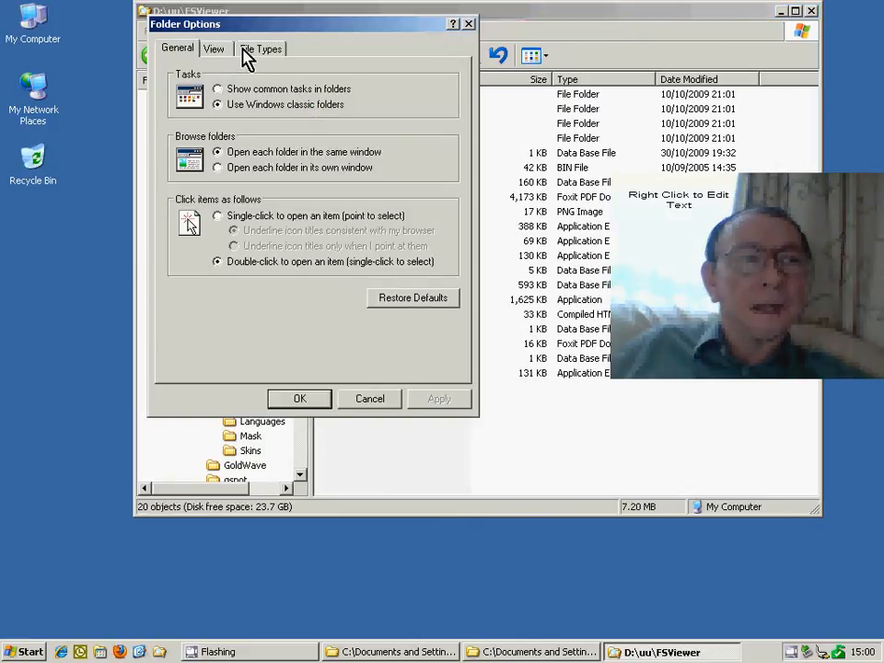
pyautogui.click(262, 48)
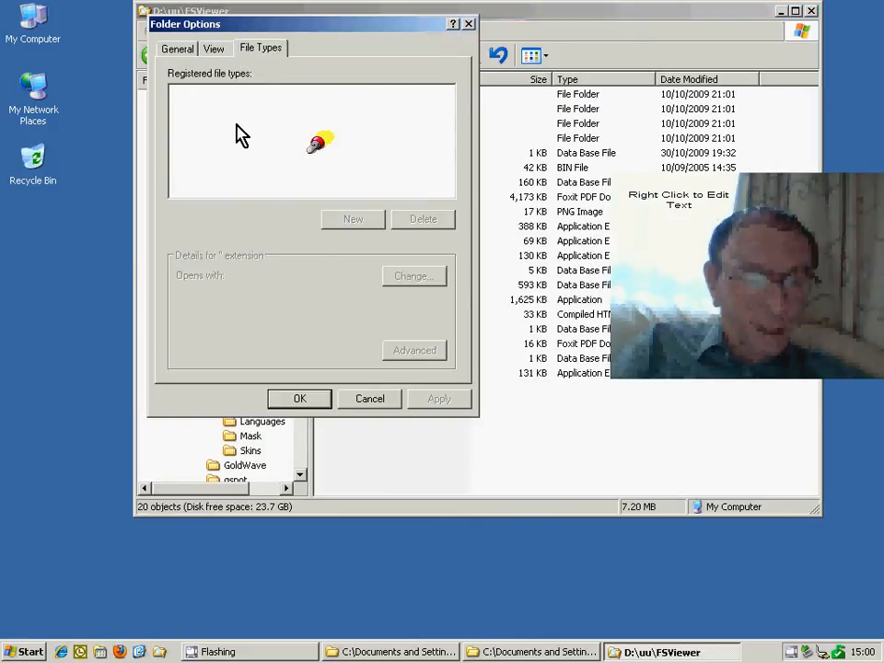
pyautogui.click(195, 181)
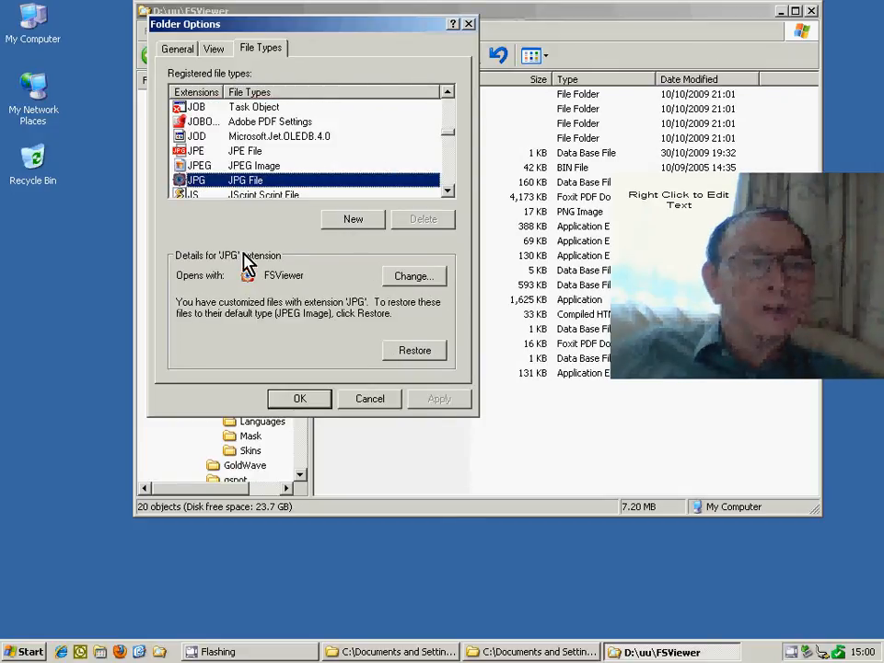
pyautogui.moveTo(254, 286)
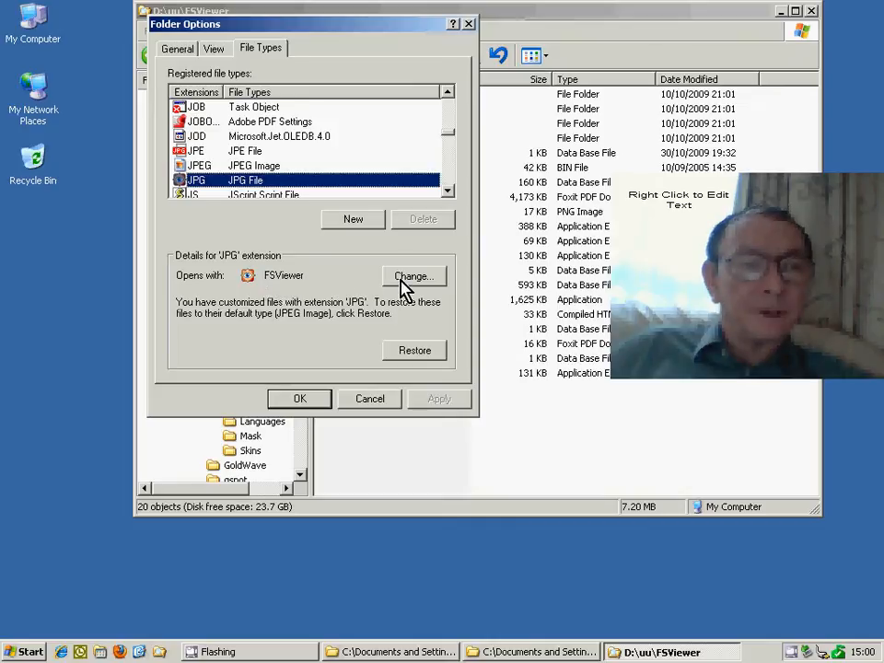
pyautogui.click(413, 276)
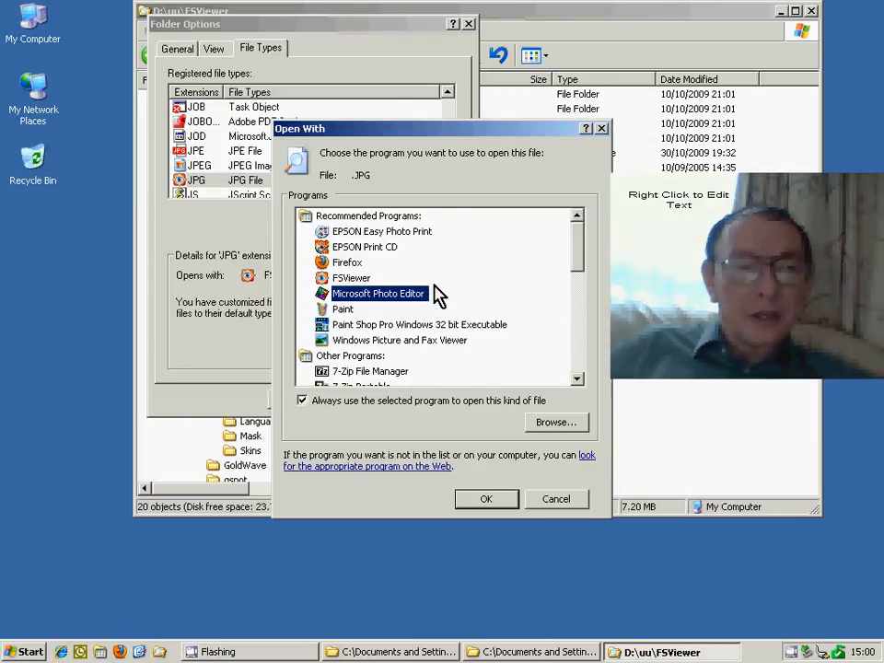
pyautogui.click(557, 497)
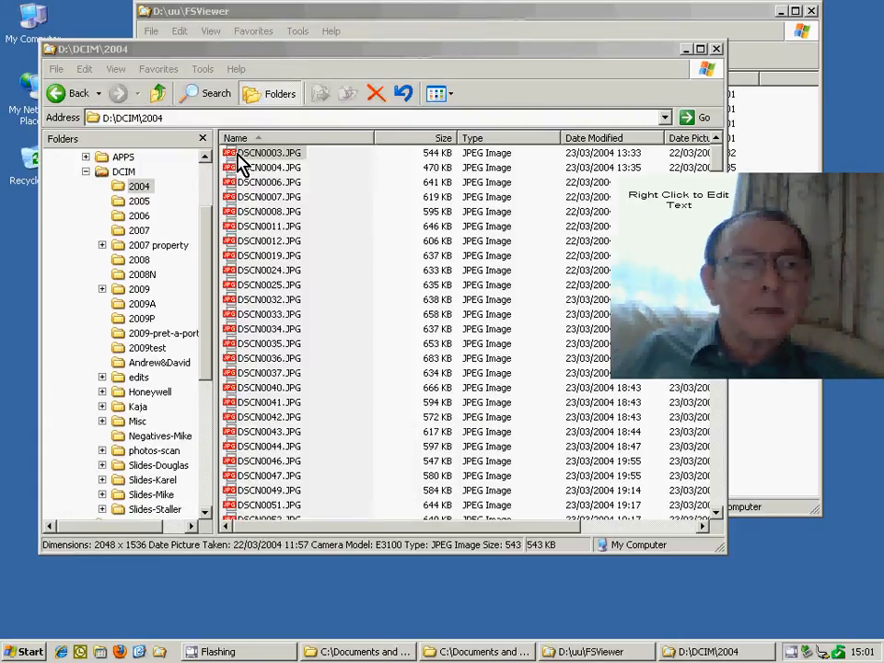
# Open DSCN0003.JPG with a chosen program, set to always use it, and browse for one
pyautogui.click(269, 153)
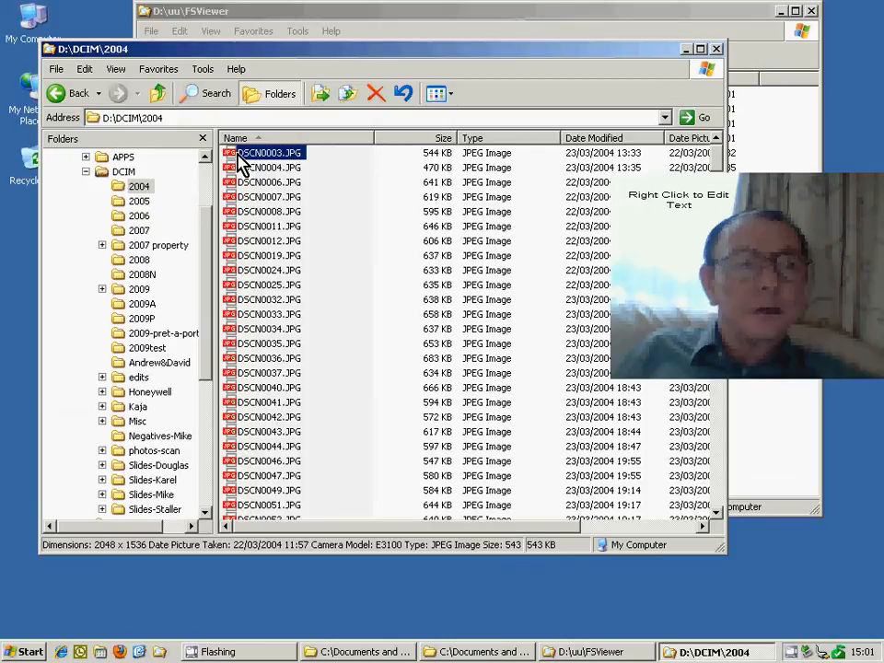
pyautogui.rightClick(267, 151)
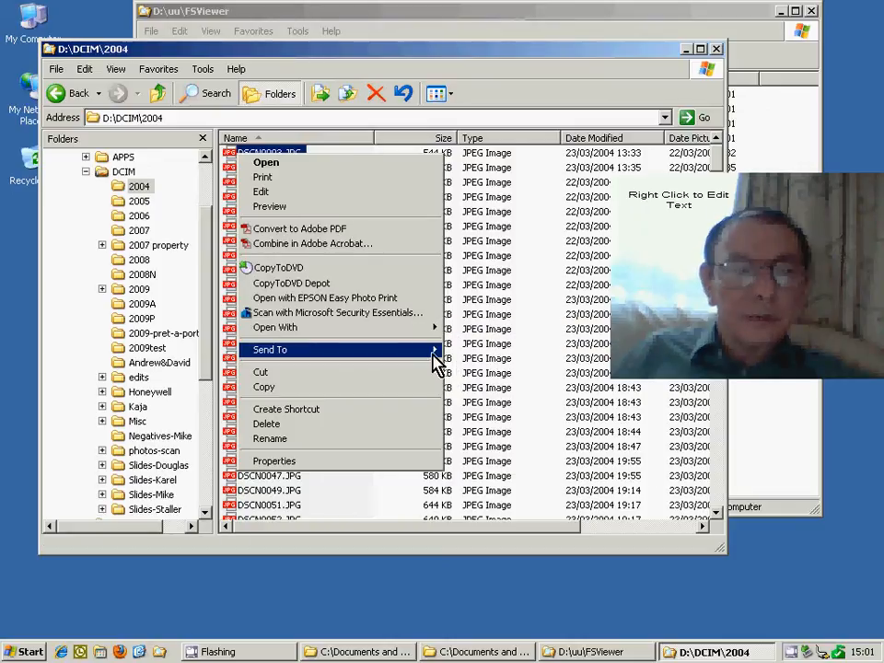
pyautogui.moveTo(276, 328)
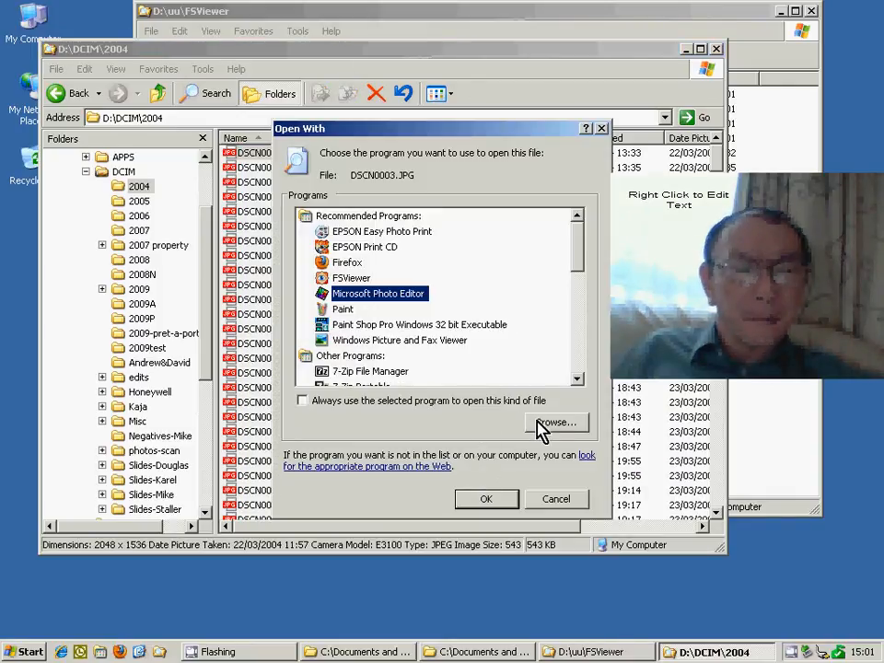
pyautogui.moveTo(385, 409)
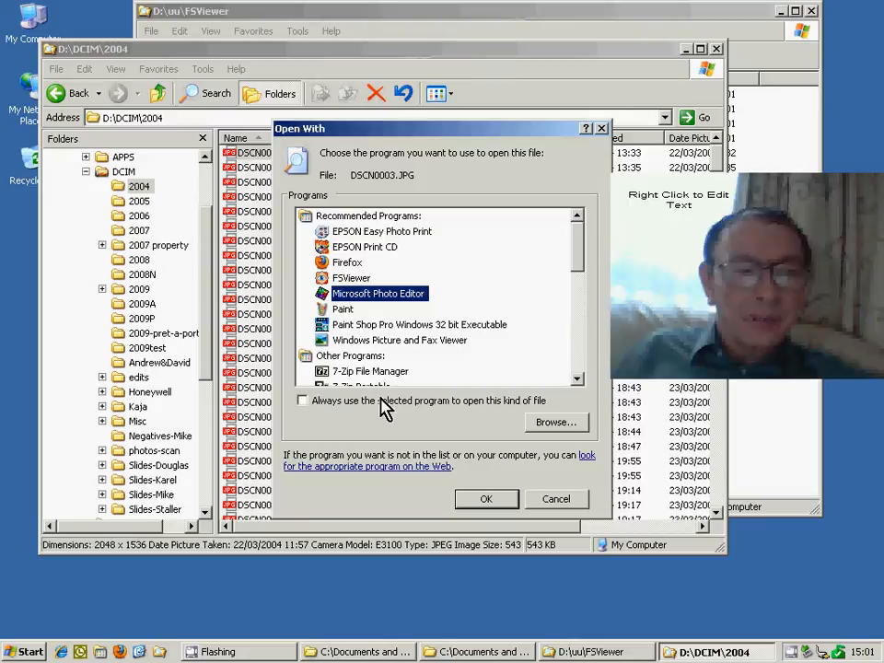
pyautogui.moveTo(514, 416)
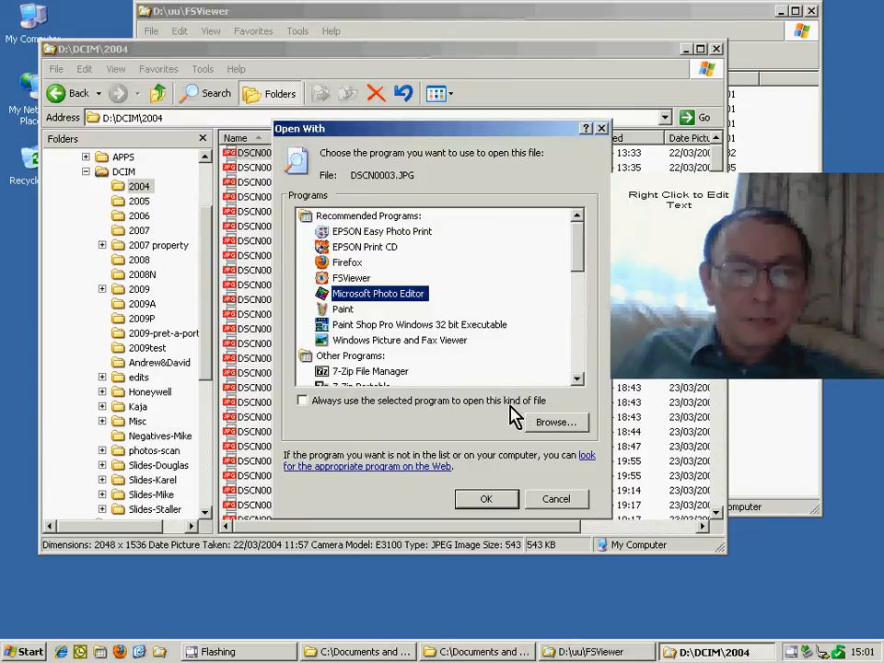
pyautogui.click(302, 400)
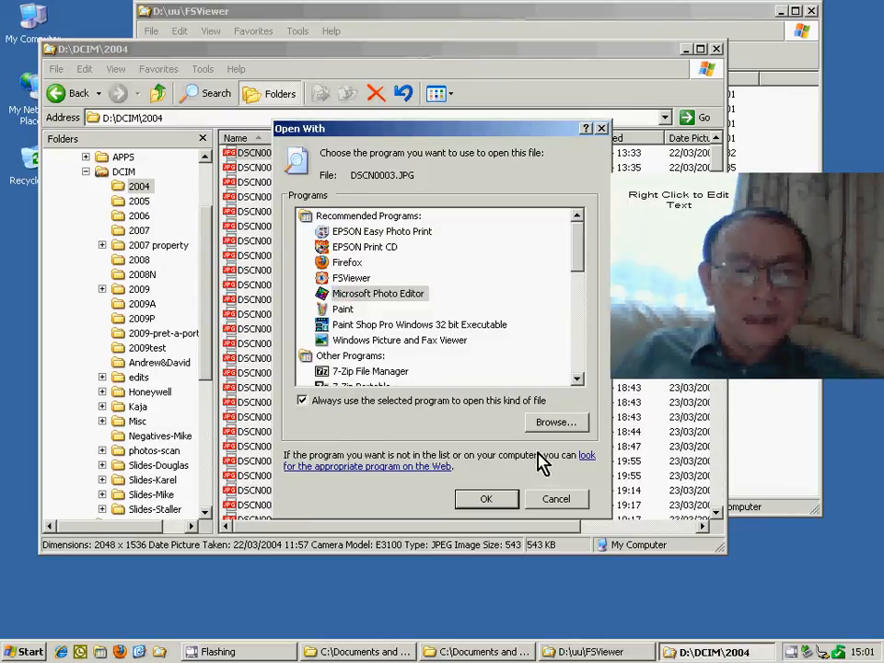
pyautogui.click(556, 421)
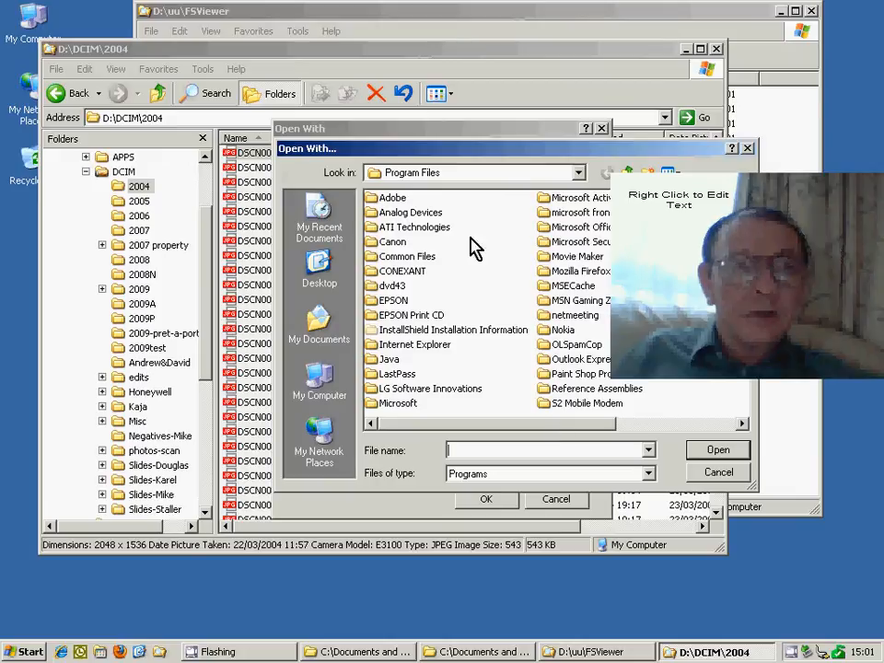
pyautogui.moveTo(488, 181)
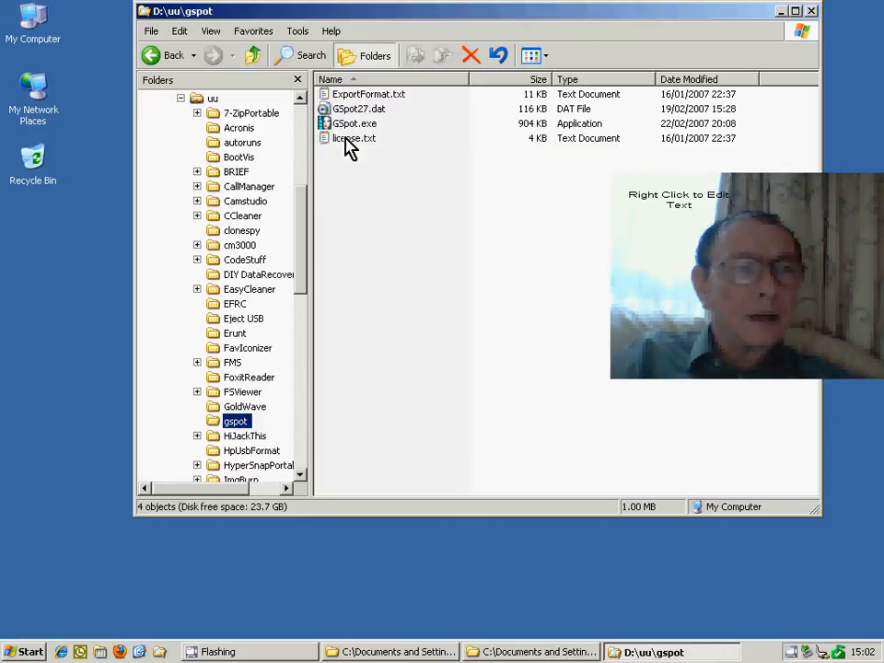
# Open the Resource Kit folder in D:\uu listing exctrlst.exe and readme.txt
pyautogui.doubleClick(354, 121)
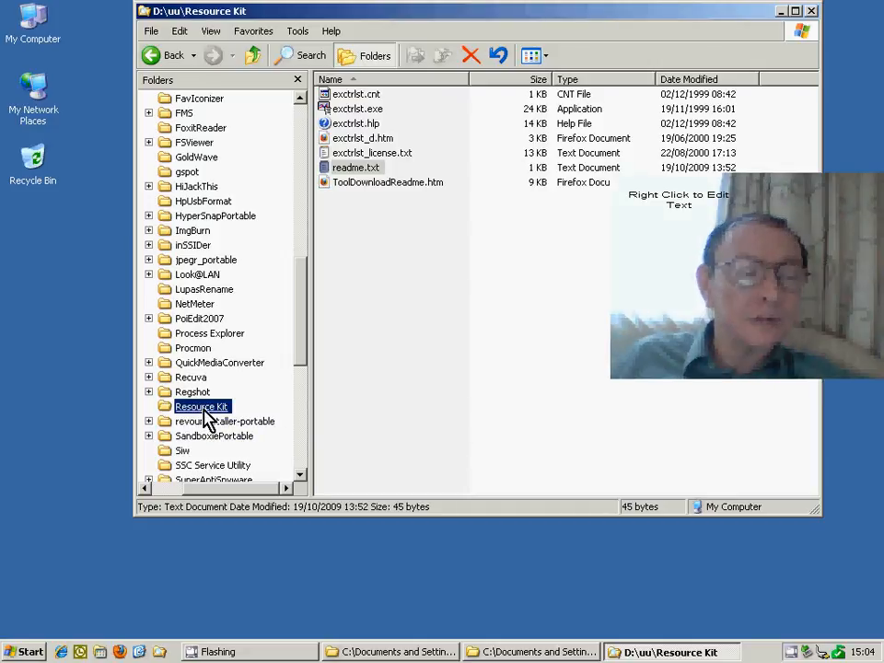
pyautogui.moveTo(387, 231)
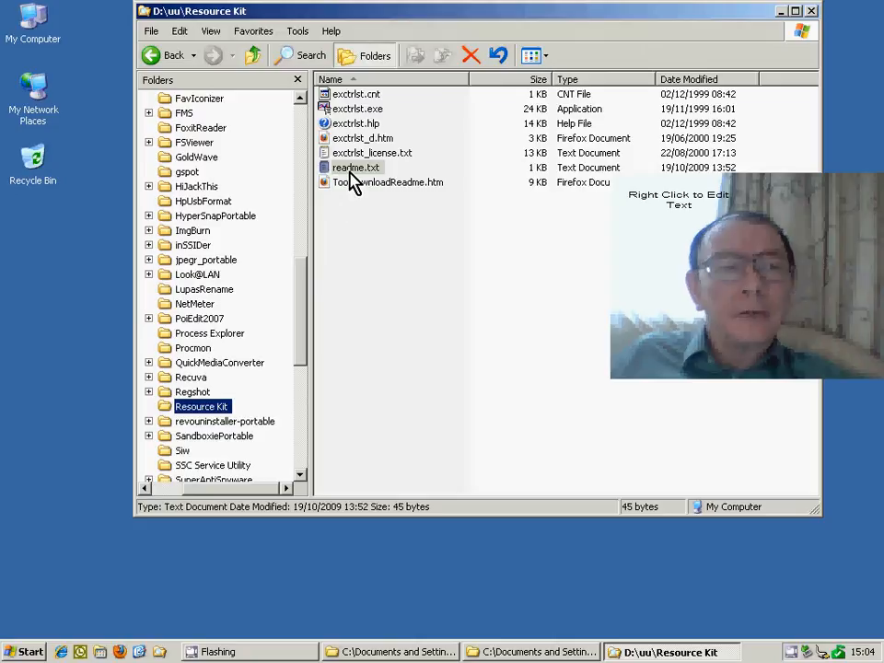
pyautogui.moveTo(353, 166)
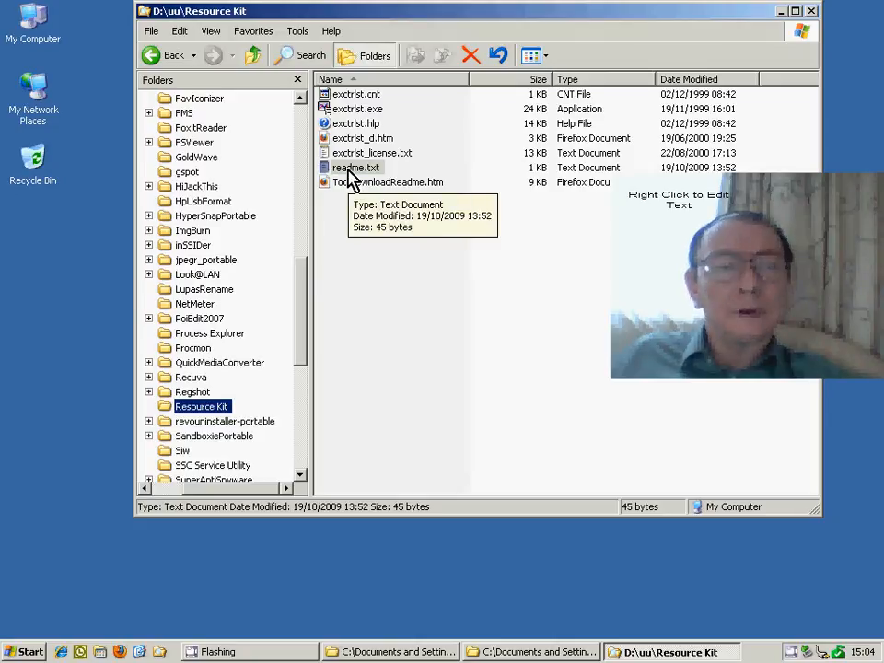
# Open readme.txt in Notepad to read about disabling performance counters
pyautogui.doubleClick(354, 165)
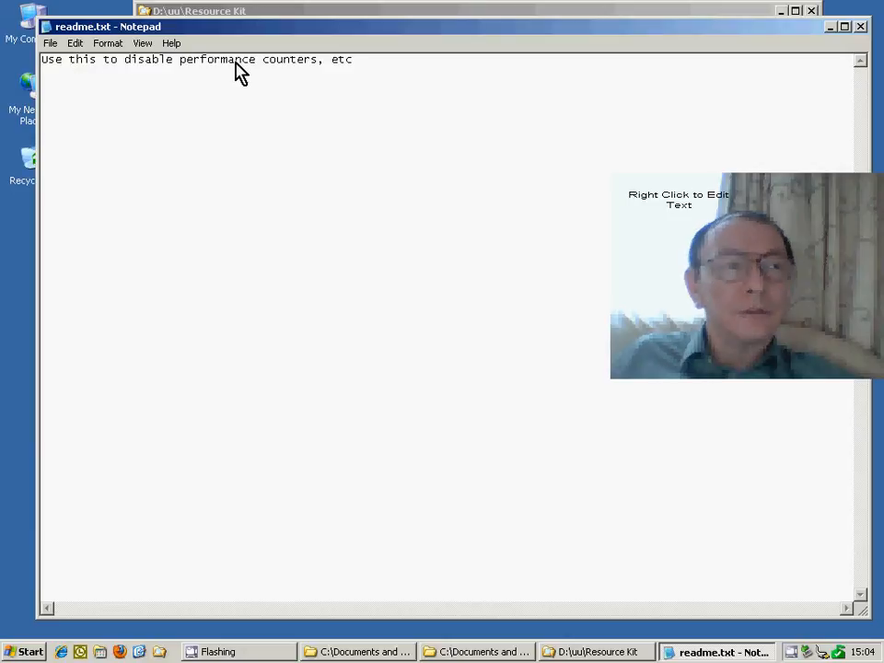
pyautogui.moveTo(365, 66)
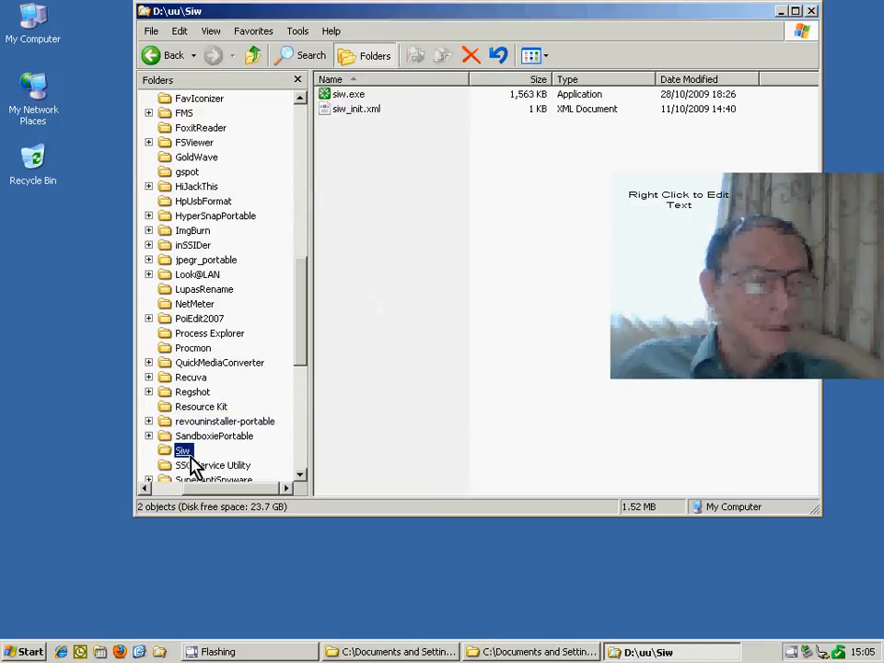
# Enter the Siw folder and launch siw.exe, showing its Software categories
pyautogui.doubleClick(346, 94)
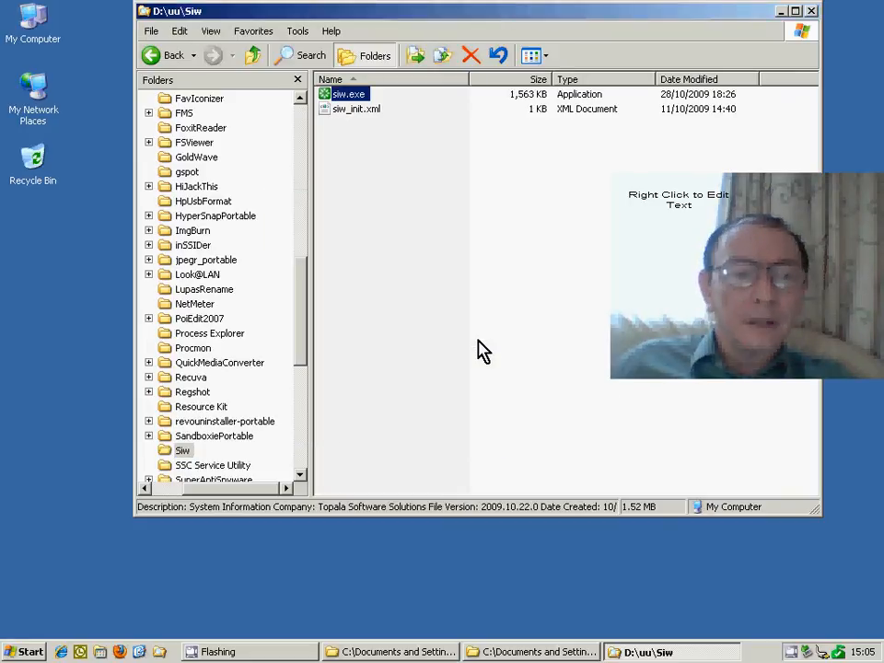
pyautogui.doubleClick(346, 92)
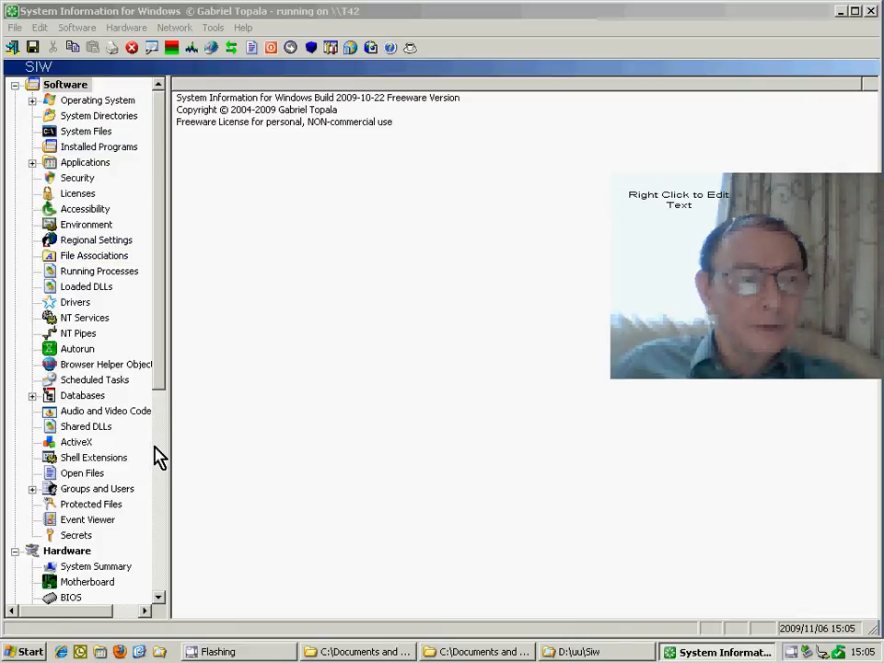
pyautogui.scroll(-3)
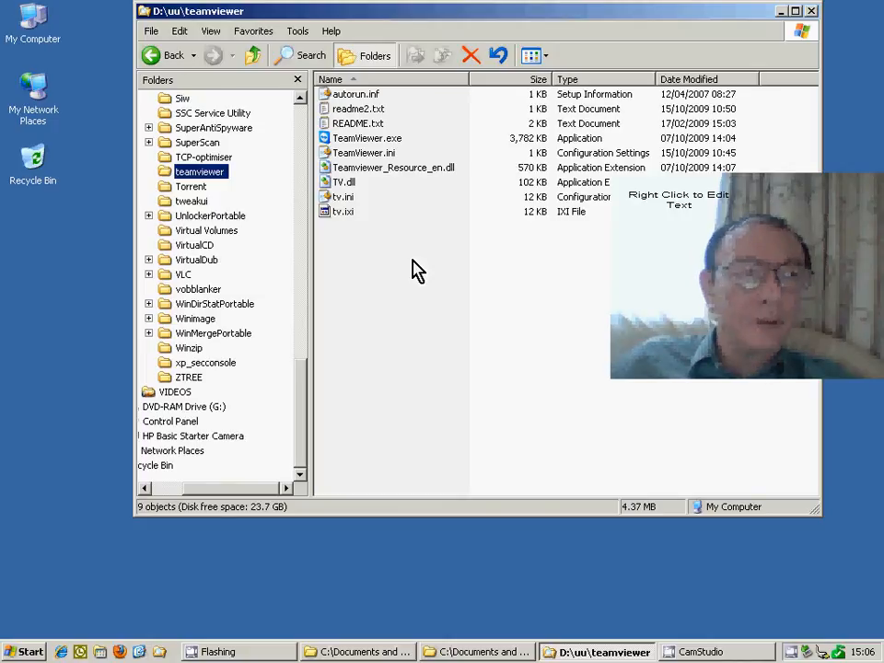
pyautogui.moveTo(405, 272)
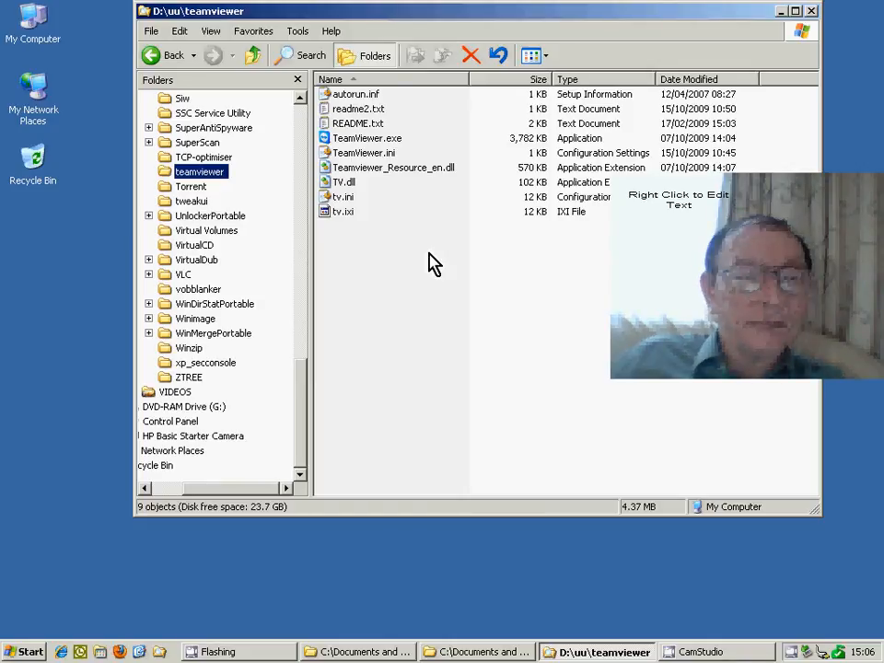
pyautogui.click(184, 274)
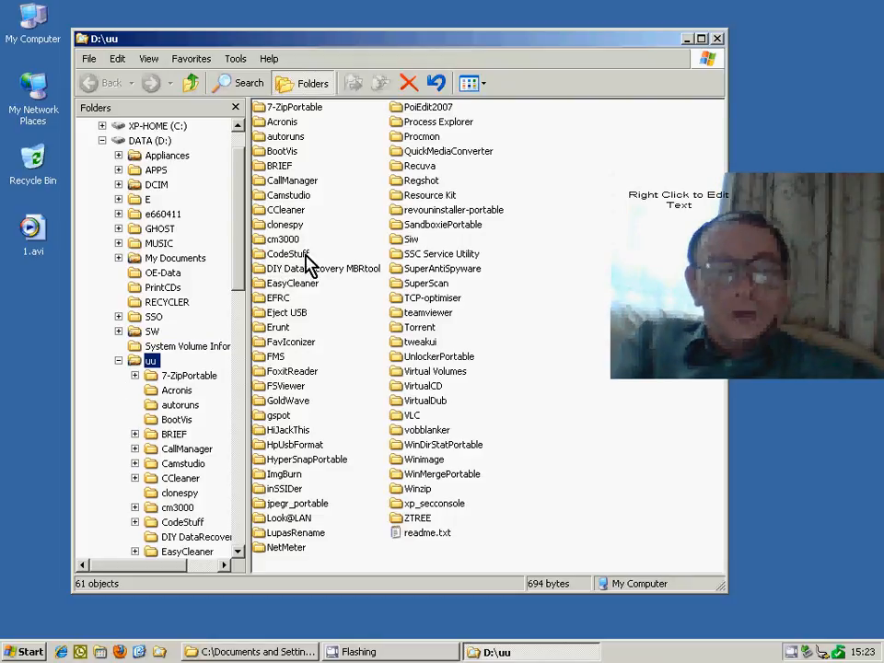
pyautogui.moveTo(309, 269)
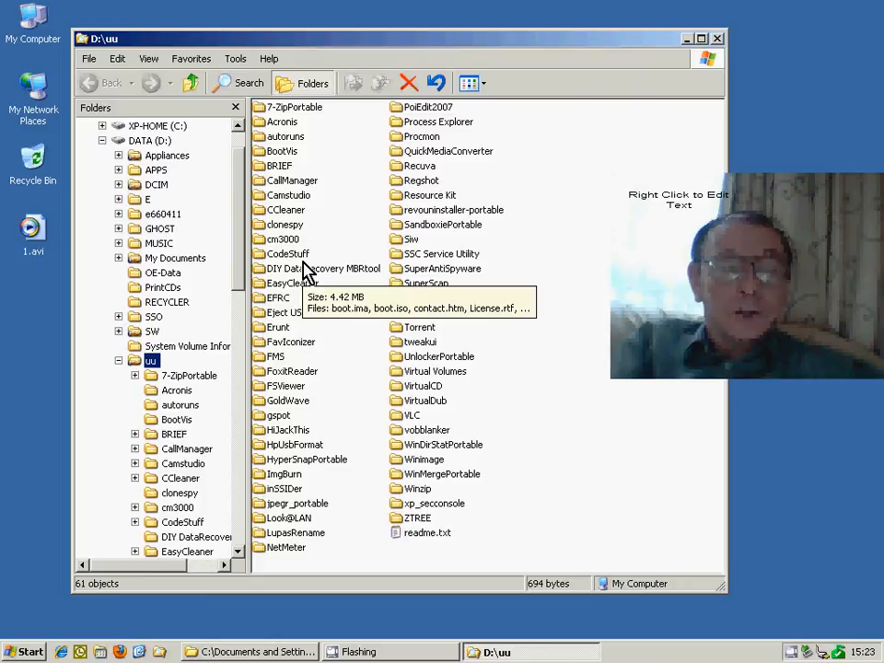